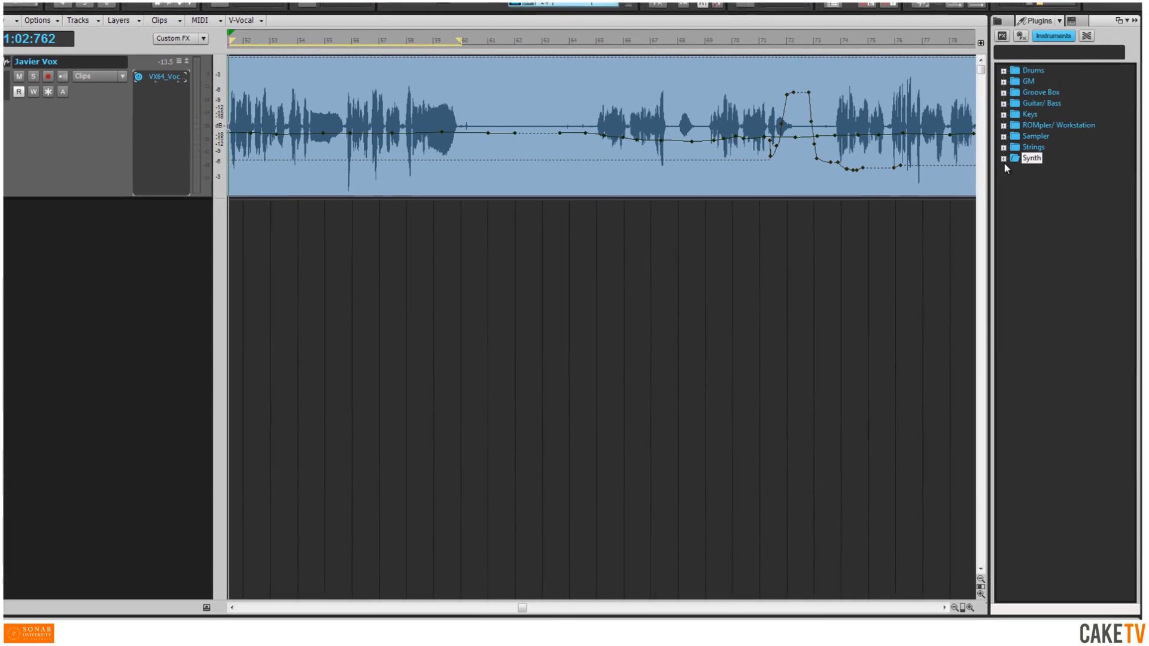
- Insert Pentagon I from the Synth category onto Javier Vox and enable its voice modulator
{"action": "left_click", "coordinate": [1013, 157]}
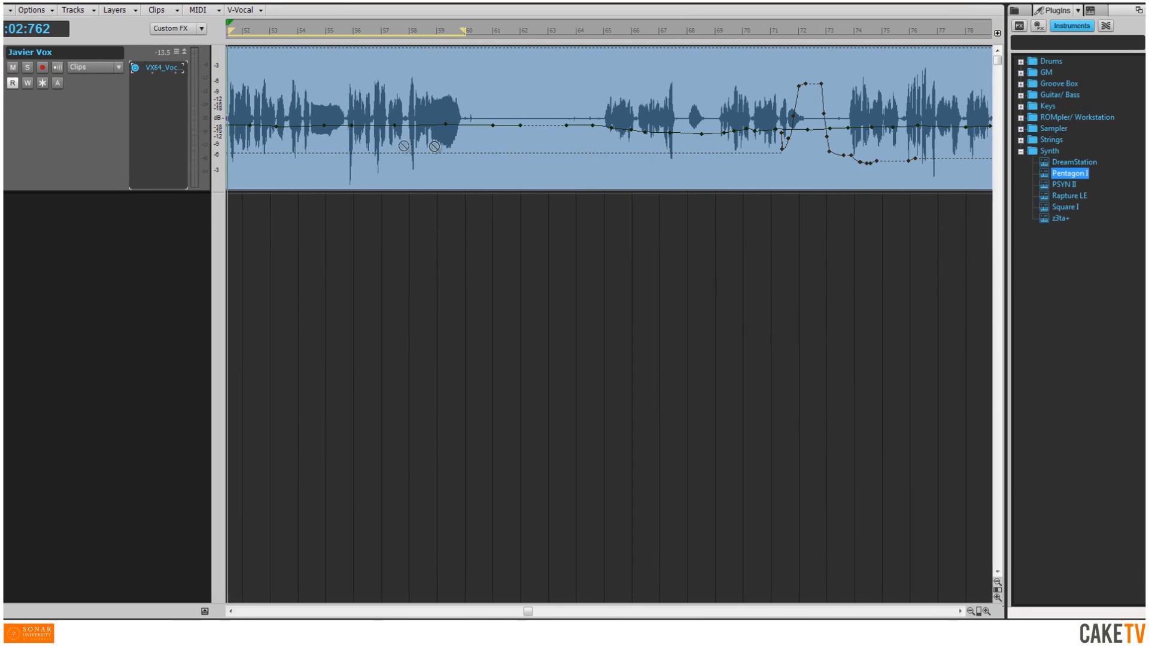
{"action": "double_click", "coordinate": [1071, 173]}
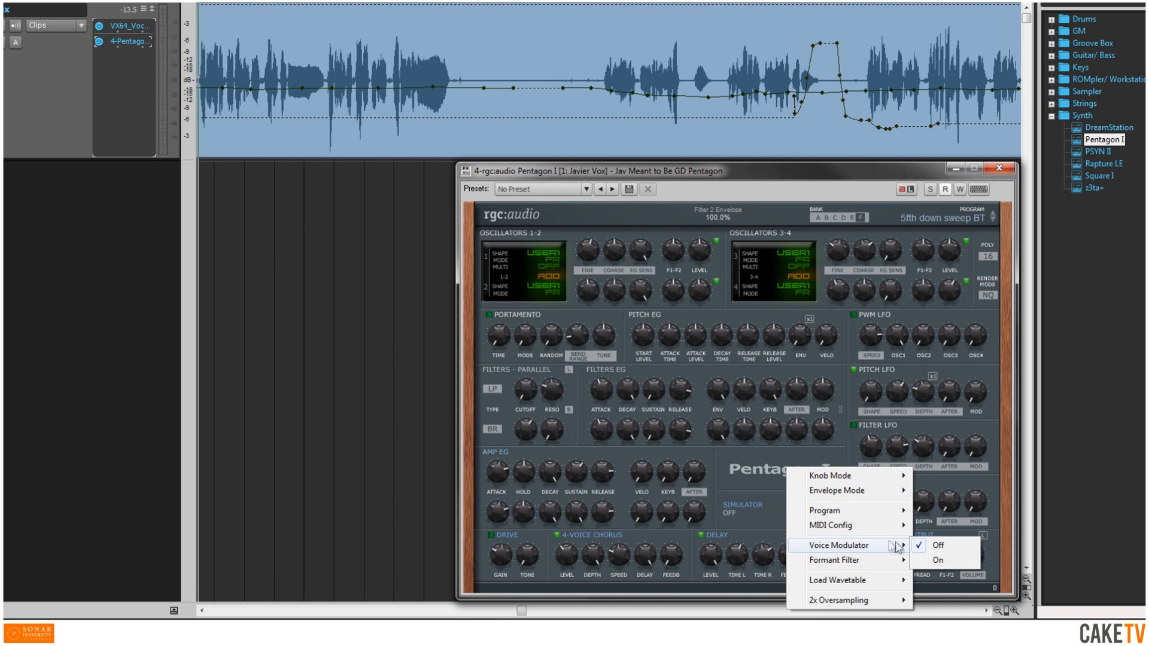
{"action": "left_click", "coordinate": [937, 546]}
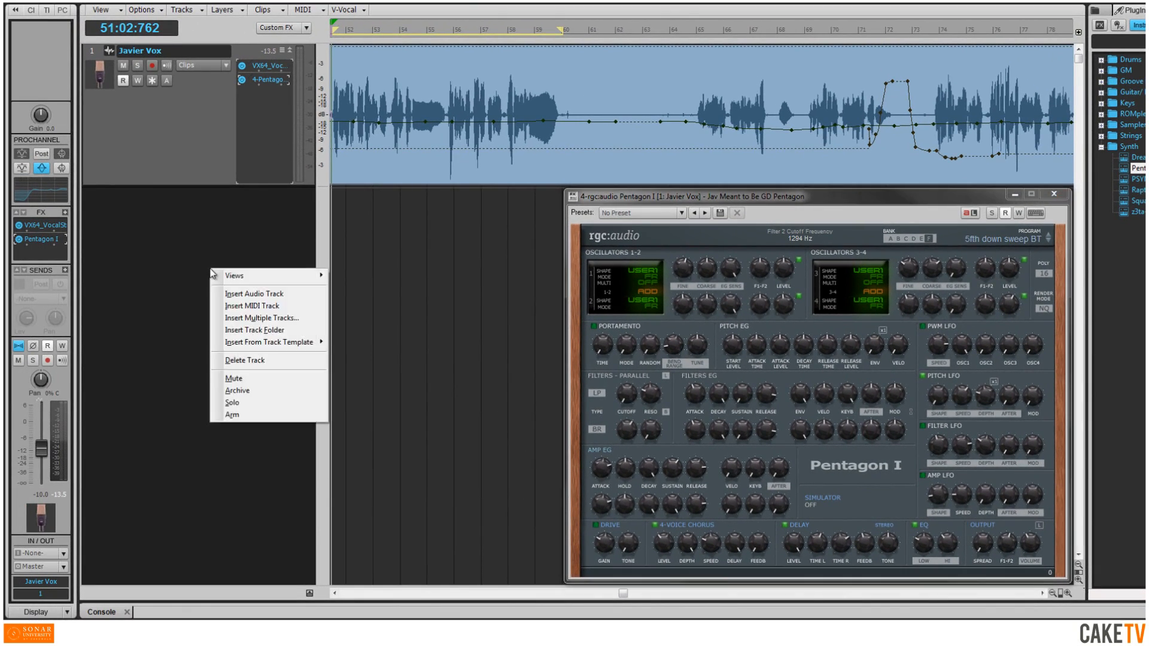
- Insert MIDI Track 2 and set its output to 4-Pentagon I1
{"action": "left_click", "coordinate": [251, 306]}
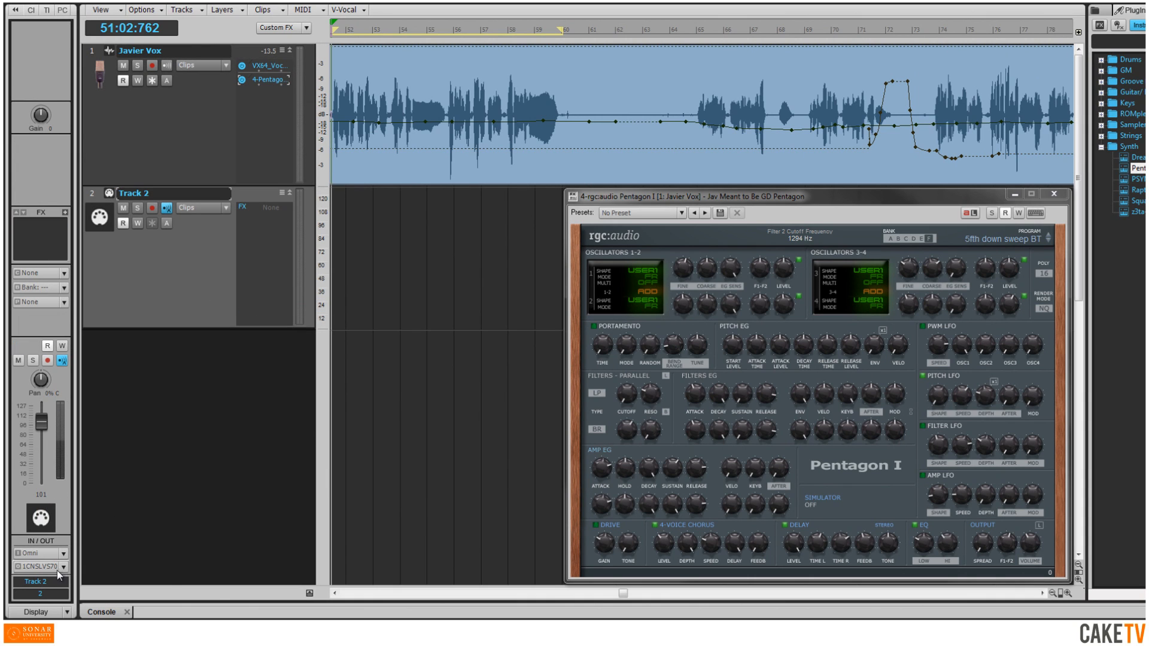
{"action": "left_click", "coordinate": [36, 567]}
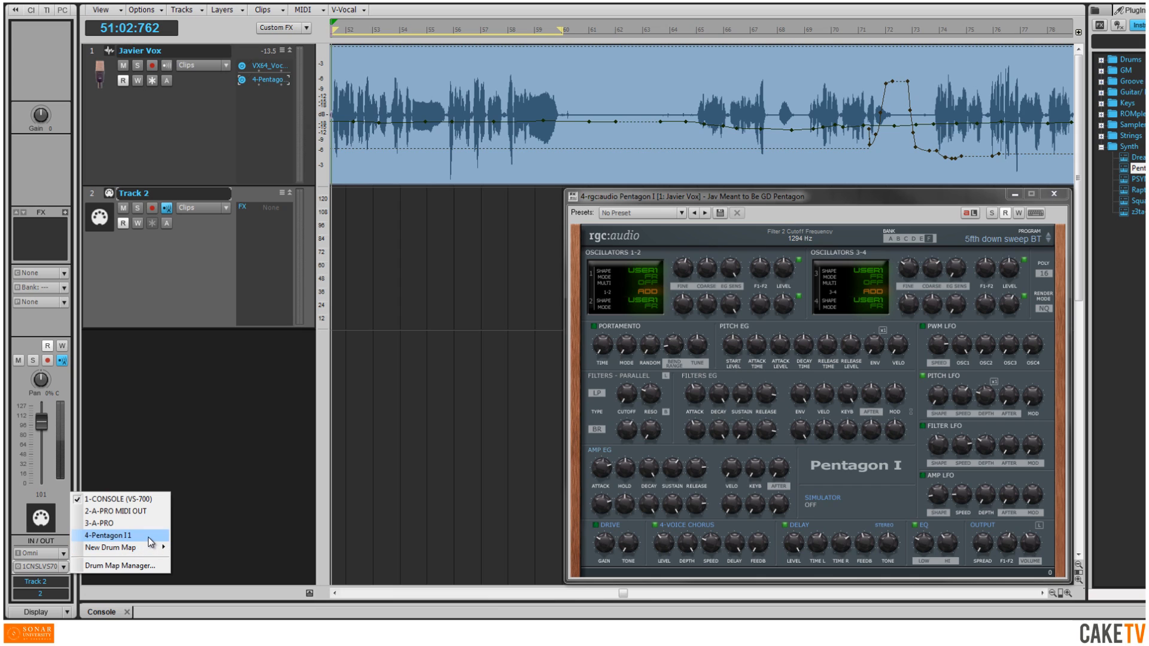
{"action": "left_click", "coordinate": [107, 535]}
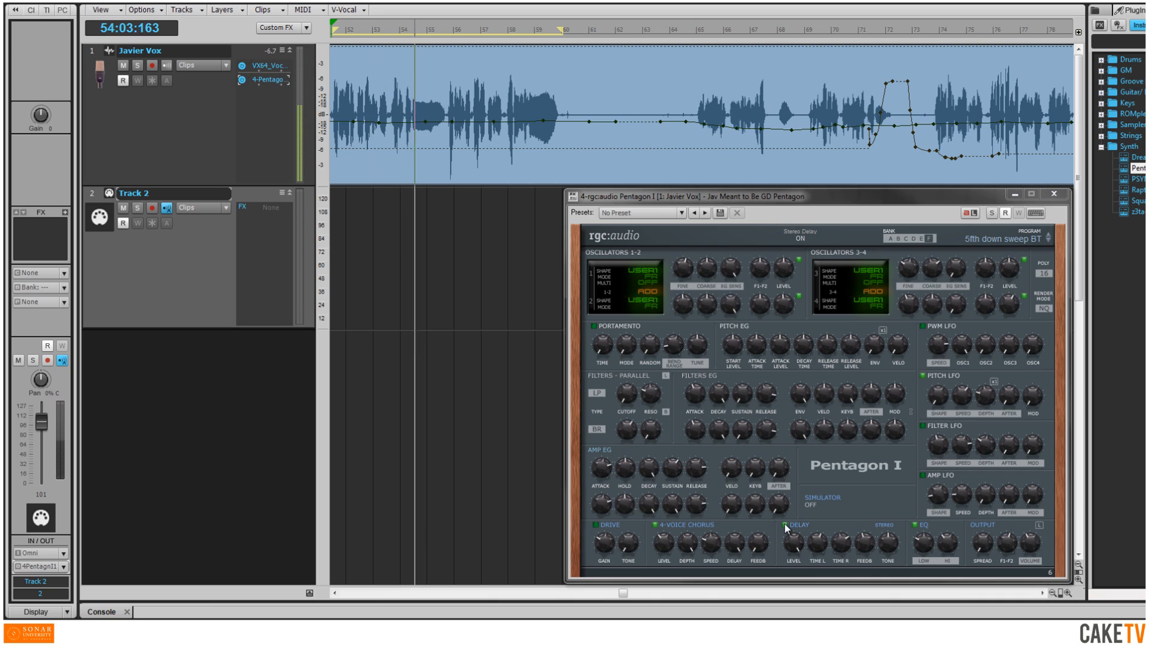
- Toggle Pentagon I's stereo delay while auditioning programs
{"action": "left_click", "coordinate": [798, 237]}
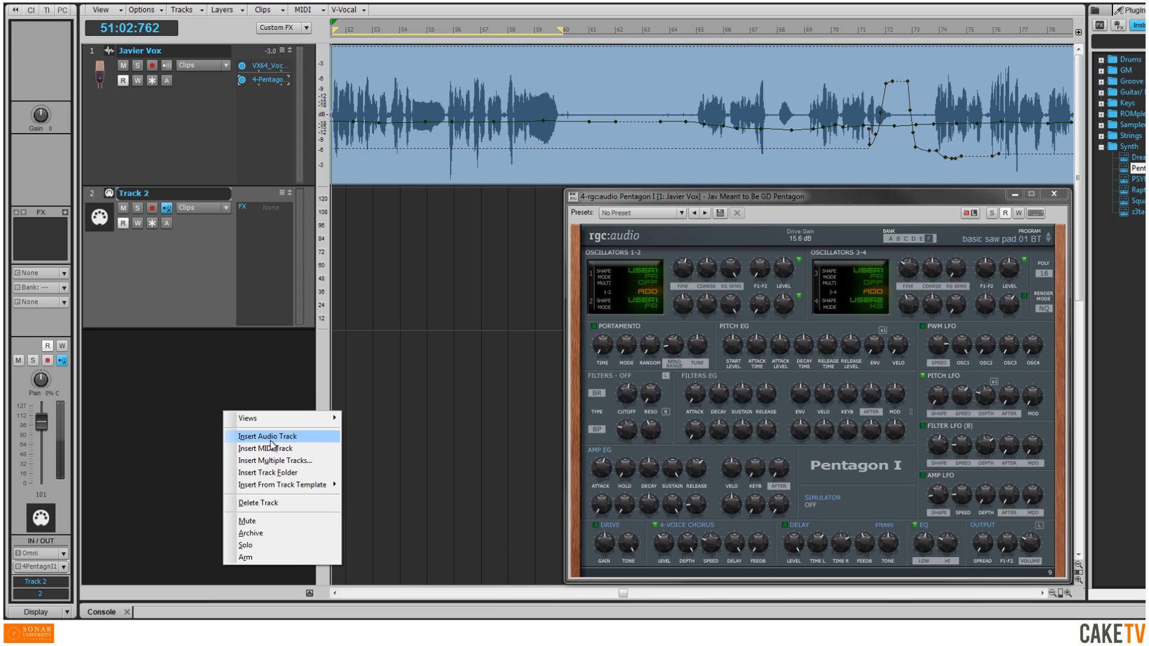
- Insert audio Track 3, move Pentagon I onto it, and set input to VS-700 IN 5-6
{"action": "left_click", "coordinate": [266, 436]}
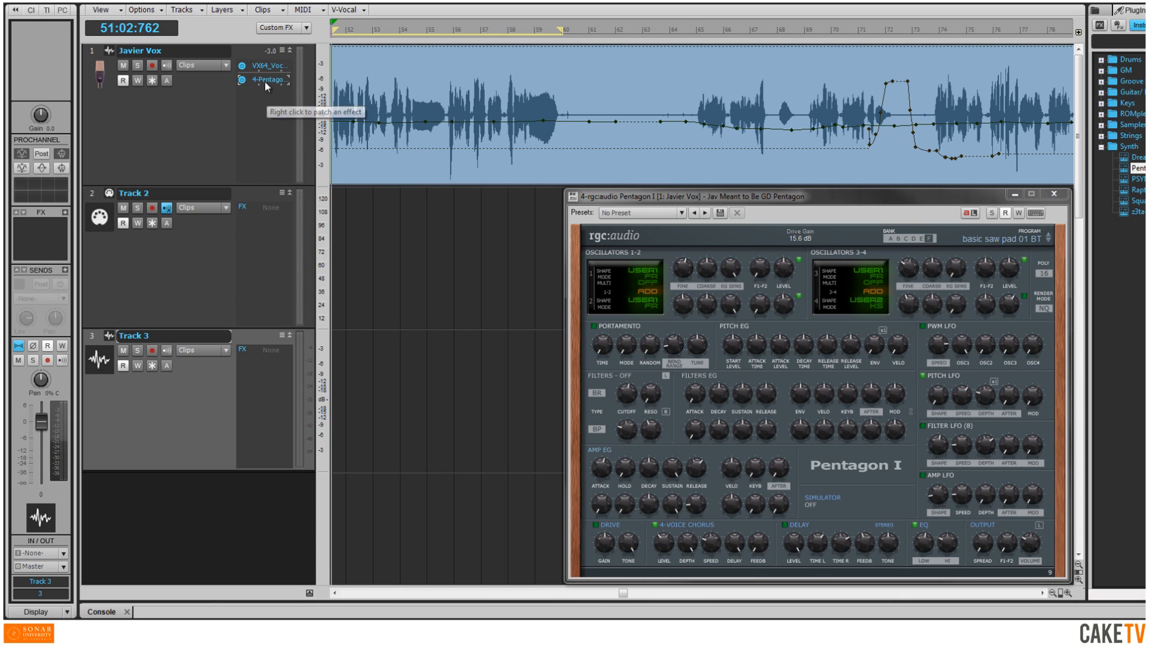
{"action": "left_click_drag", "start_coordinate": [265, 79], "coordinate": [269, 350]}
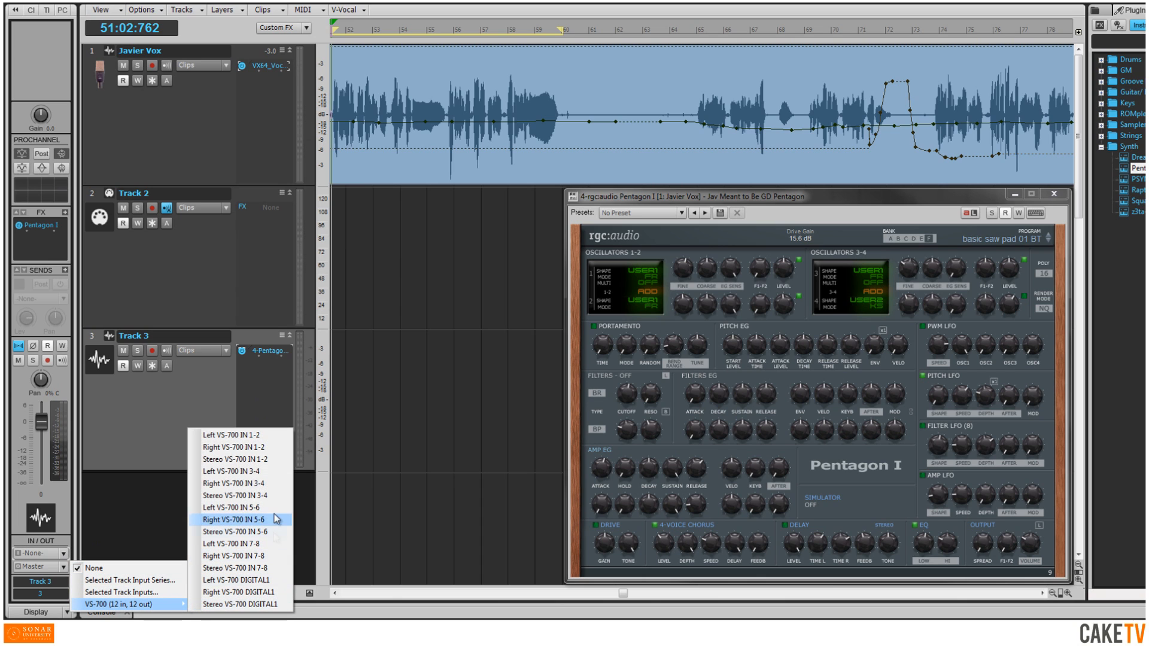
{"action": "left_click", "coordinate": [231, 519]}
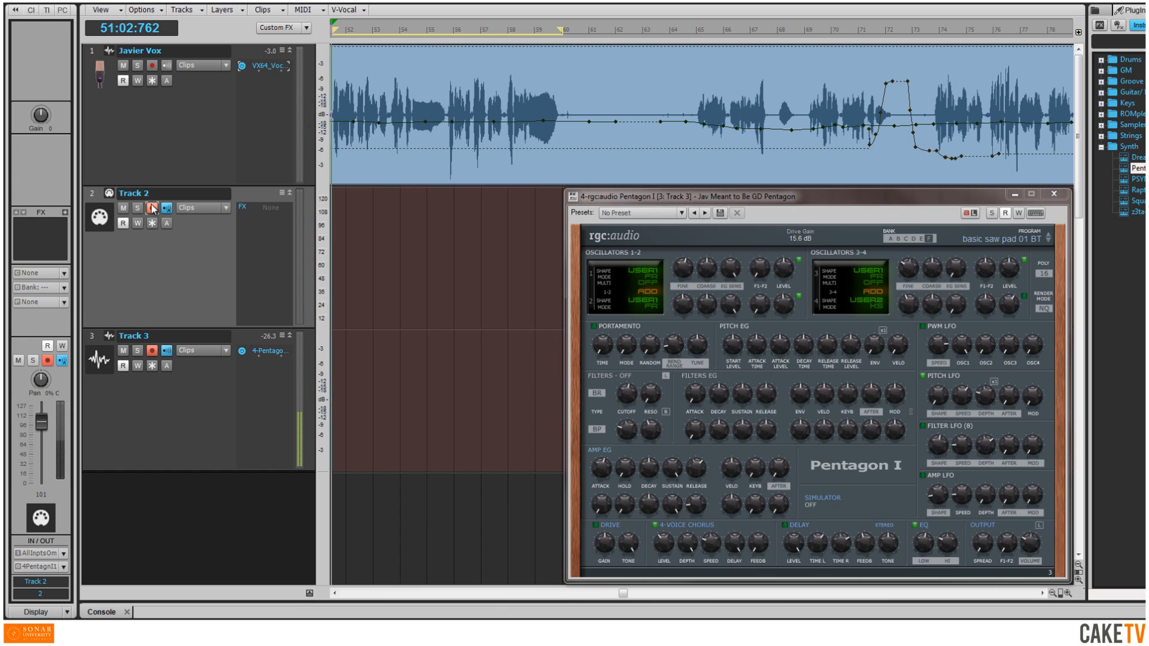
- Arm Track 2 for recording, then bring up Track 2's options after the take
{"action": "left_click", "coordinate": [122, 65]}
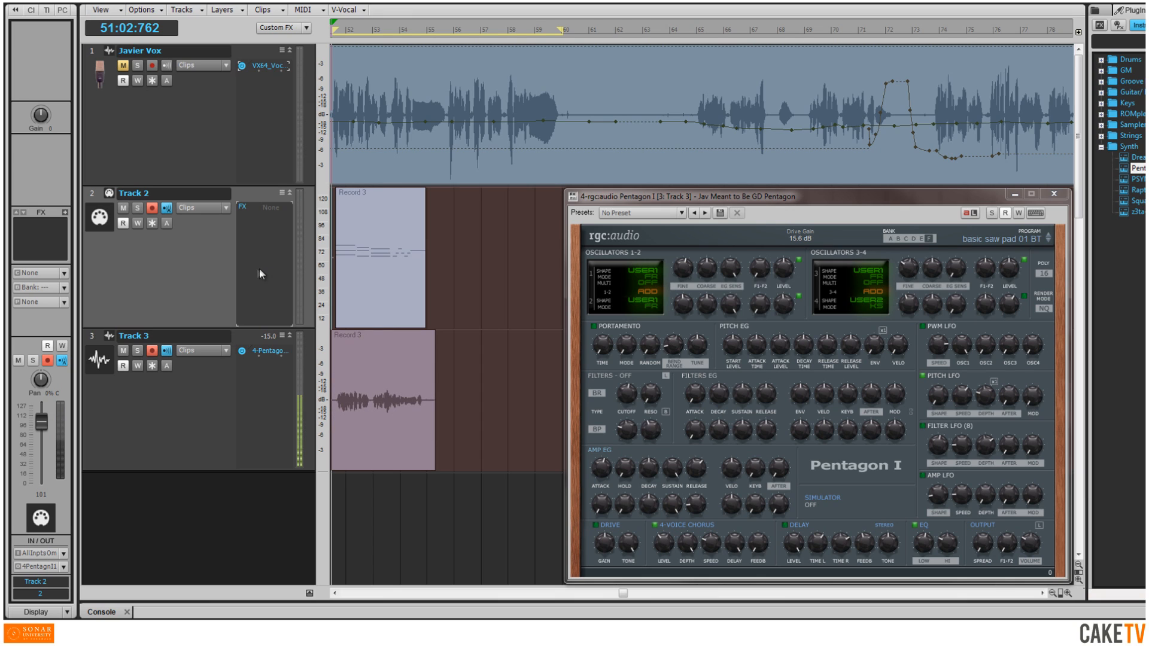
{"action": "right_click", "coordinate": [167, 236]}
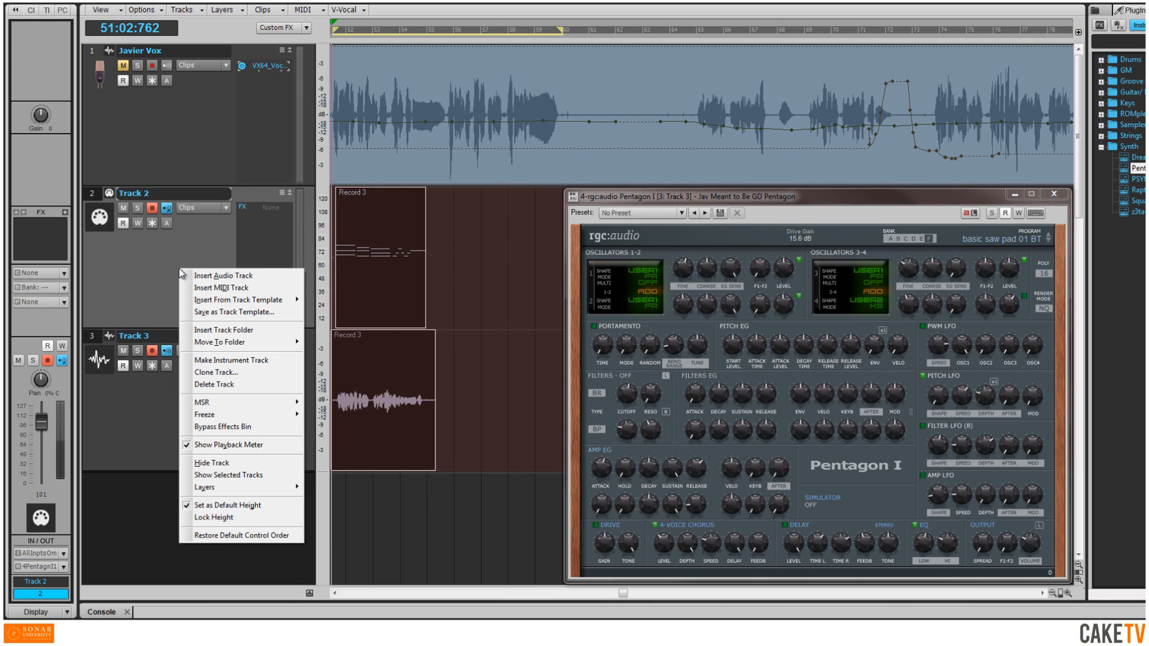
- Save the tracks as template 'Vocoder' in Soft Synth Track Templates > Pentagon, then list templates
{"action": "left_click", "coordinate": [233, 311]}
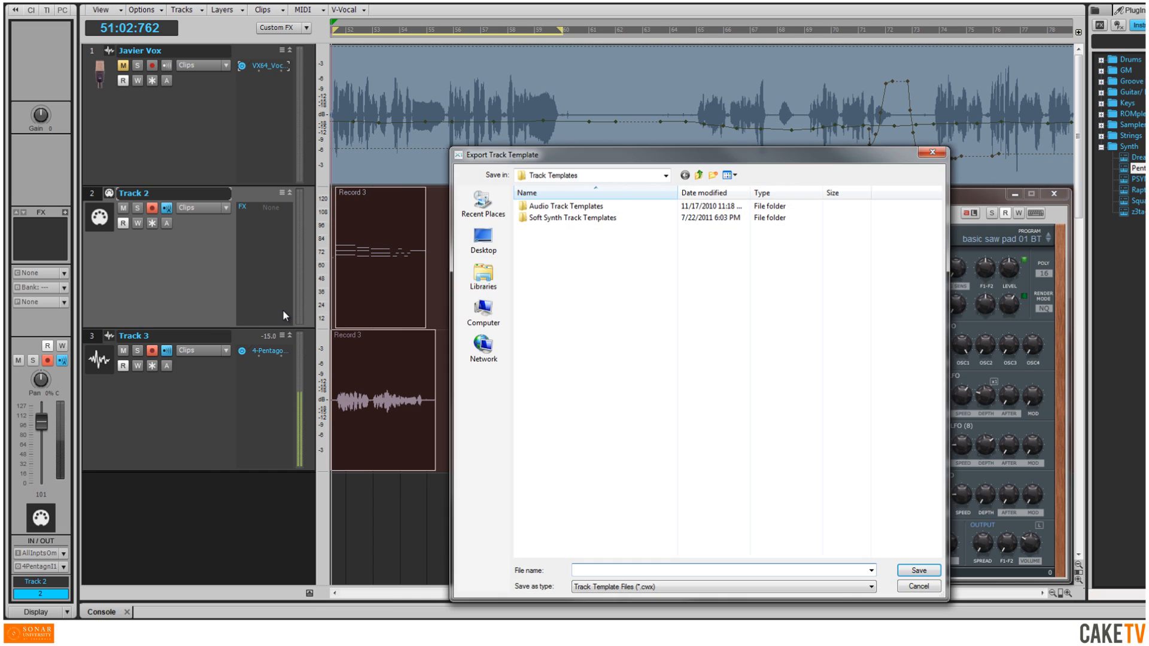
{"action": "double_click", "coordinate": [574, 218]}
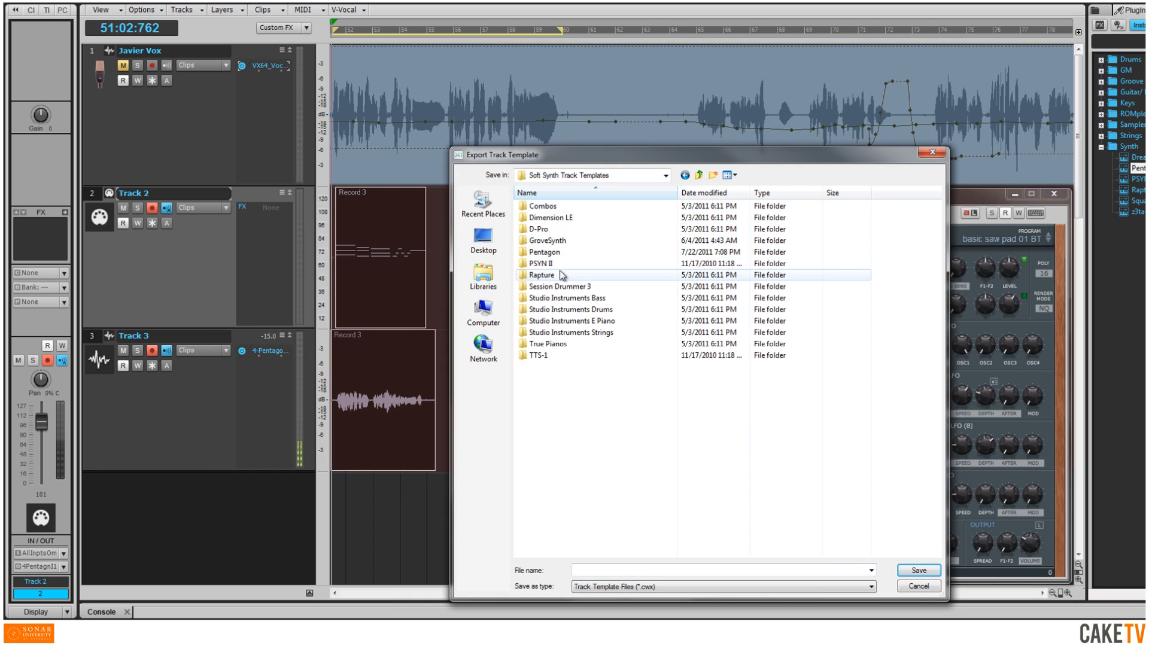
{"action": "double_click", "coordinate": [545, 252]}
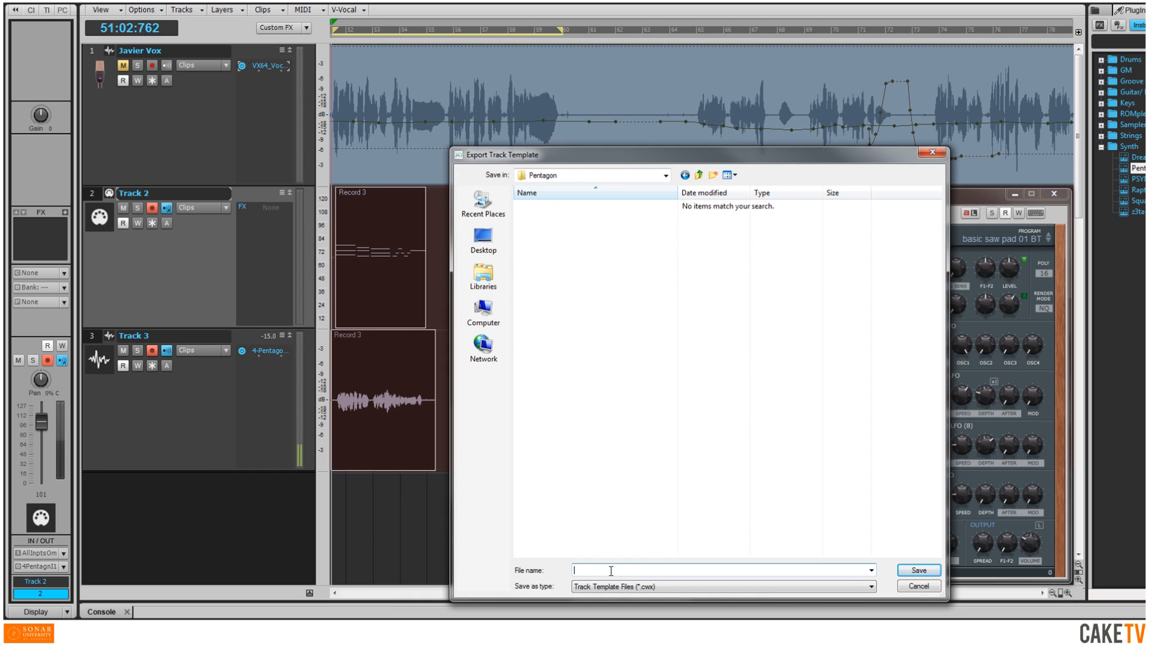
{"action": "type", "text": "Vocoder"}
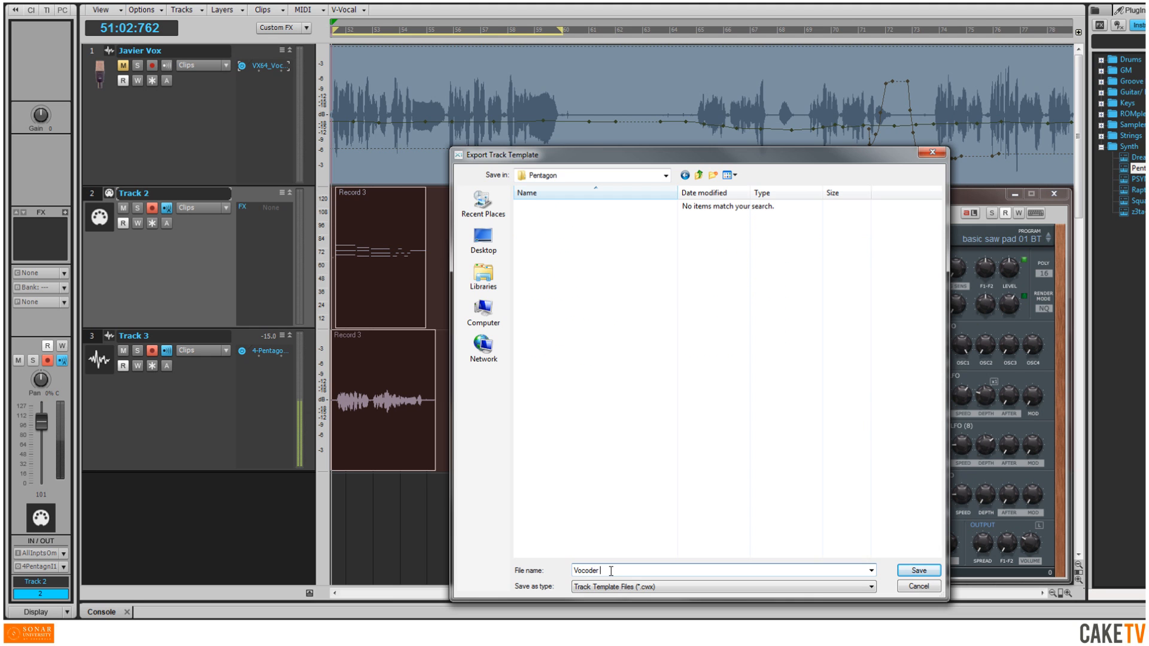
{"action": "left_click", "coordinate": [917, 571]}
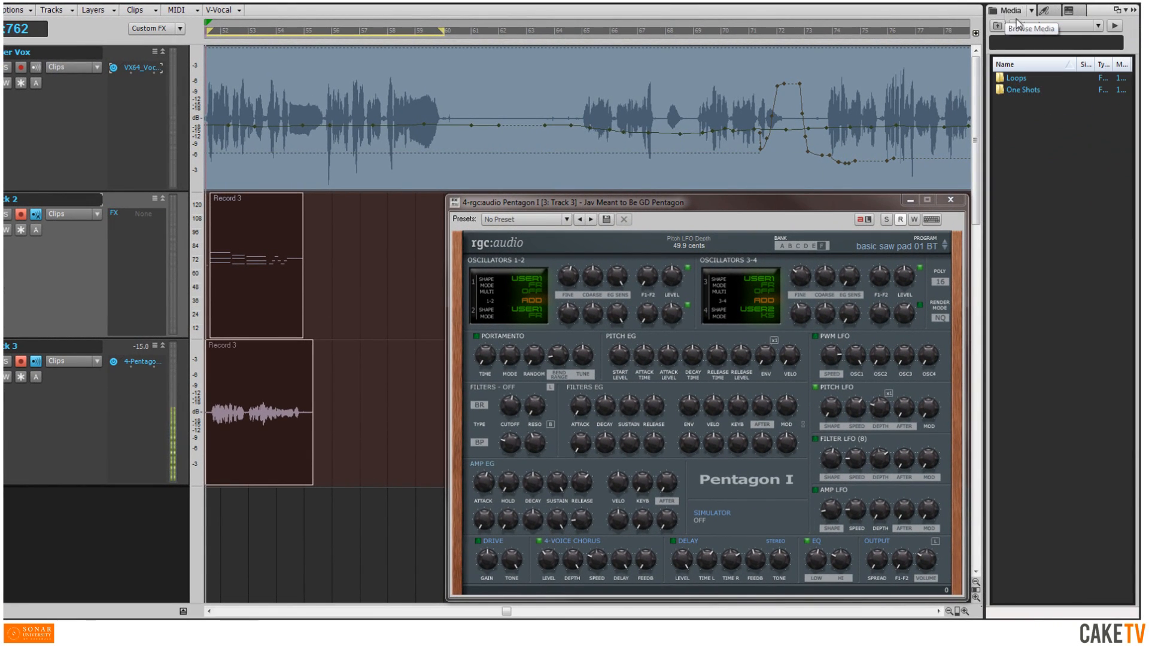
{"action": "left_click", "coordinate": [1054, 25]}
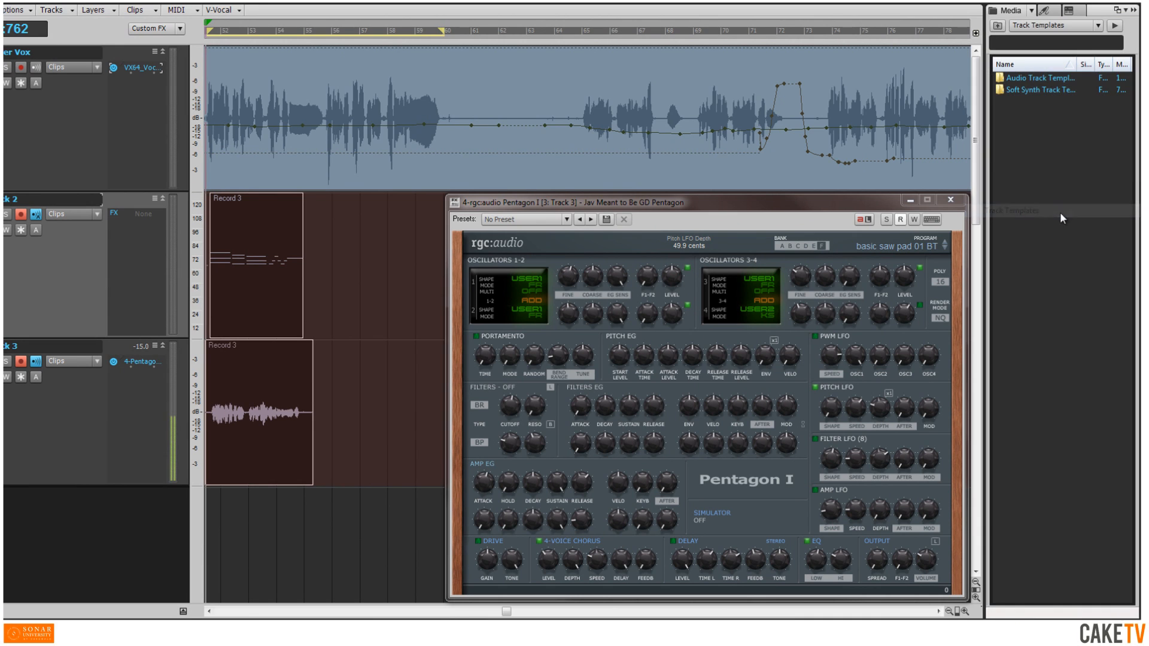